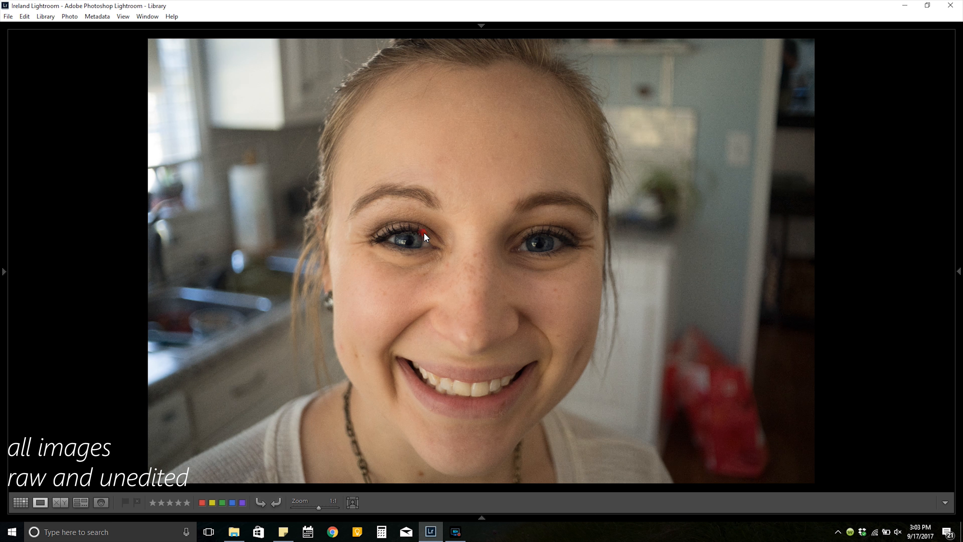
# Step: Inspect the woman's eye, the poodle's eye and the poodle's nose at 1:1 zoom
pyautogui.click(424, 236)
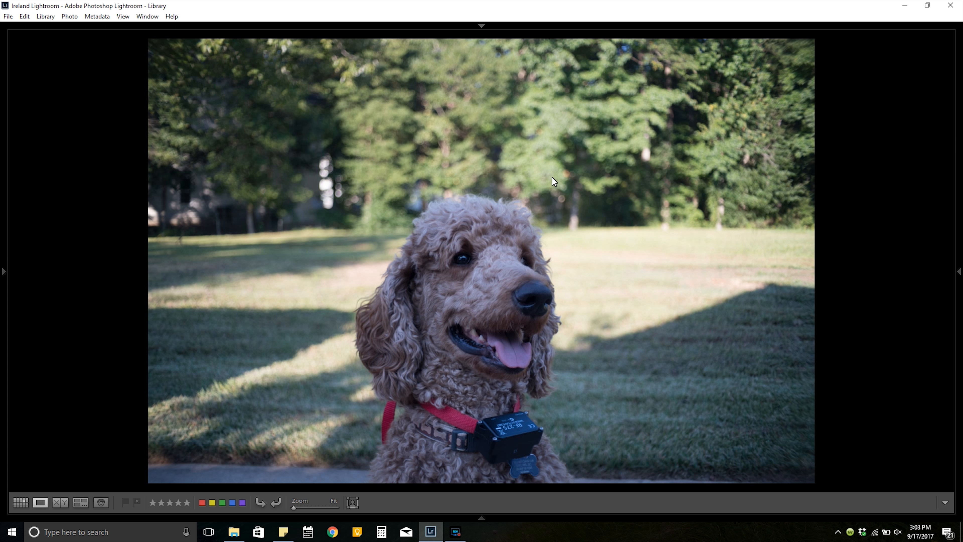
pyautogui.moveTo(205, 222)
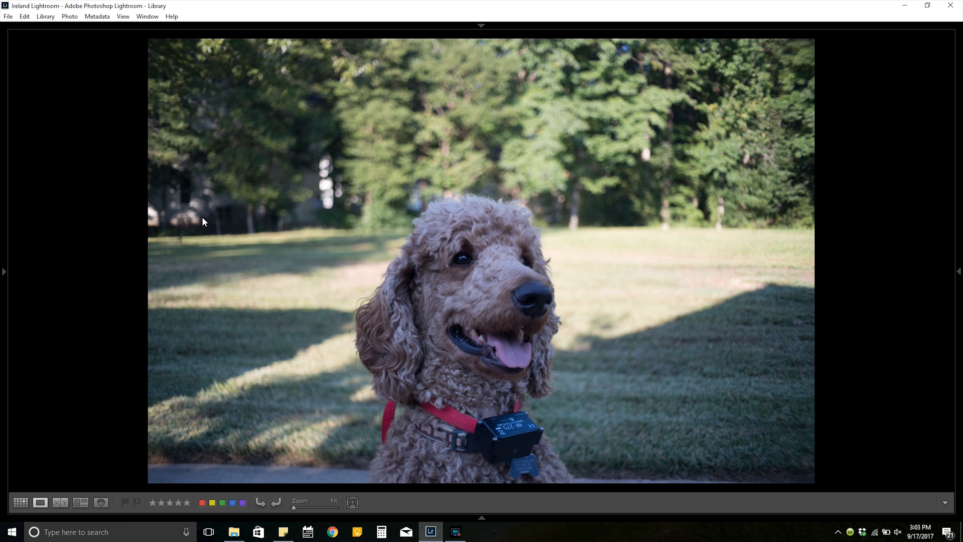
pyautogui.click(454, 284)
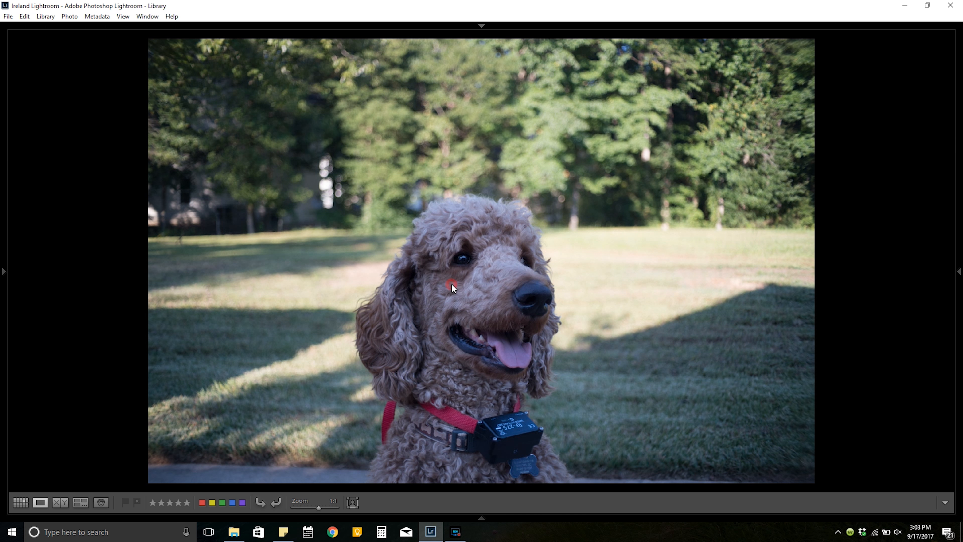
pyautogui.click(452, 287)
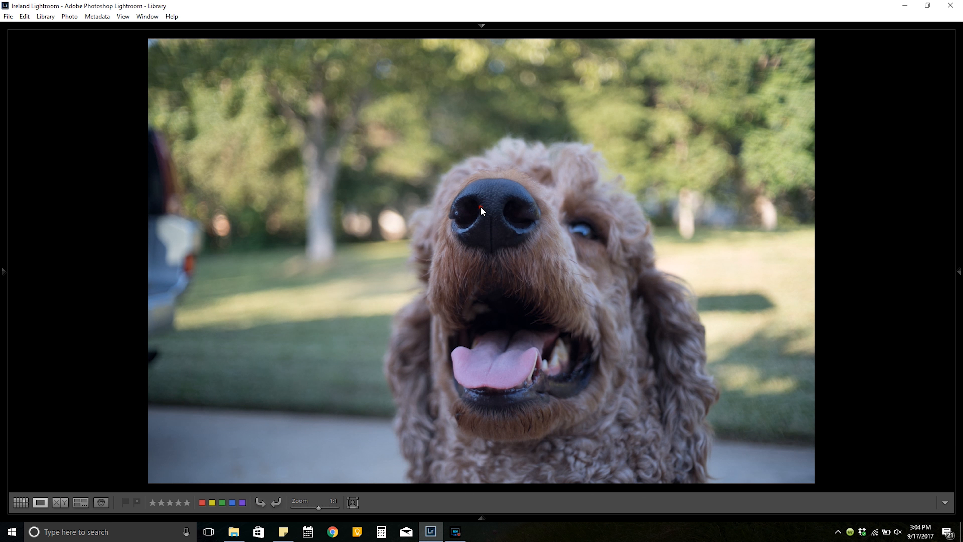
pyautogui.click(481, 211)
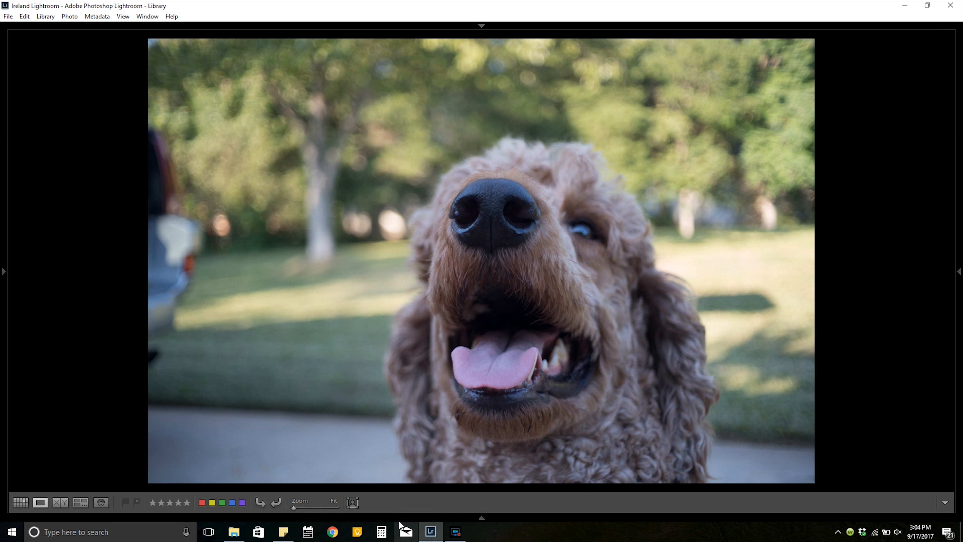
# Step: Show the Filmstrip, inspect the white SUV at 1:1, then view the sunglasses portrait
pyautogui.click(322, 481)
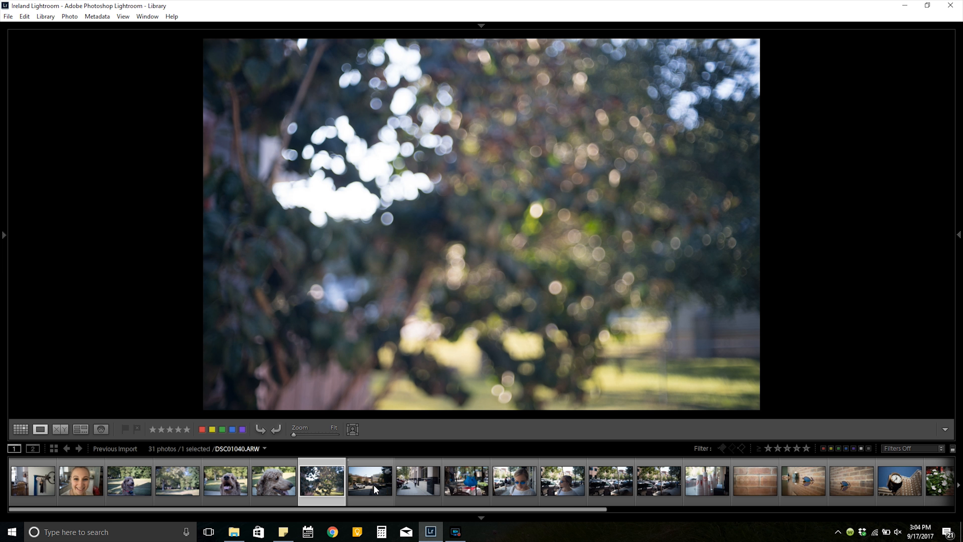
pyautogui.click(369, 481)
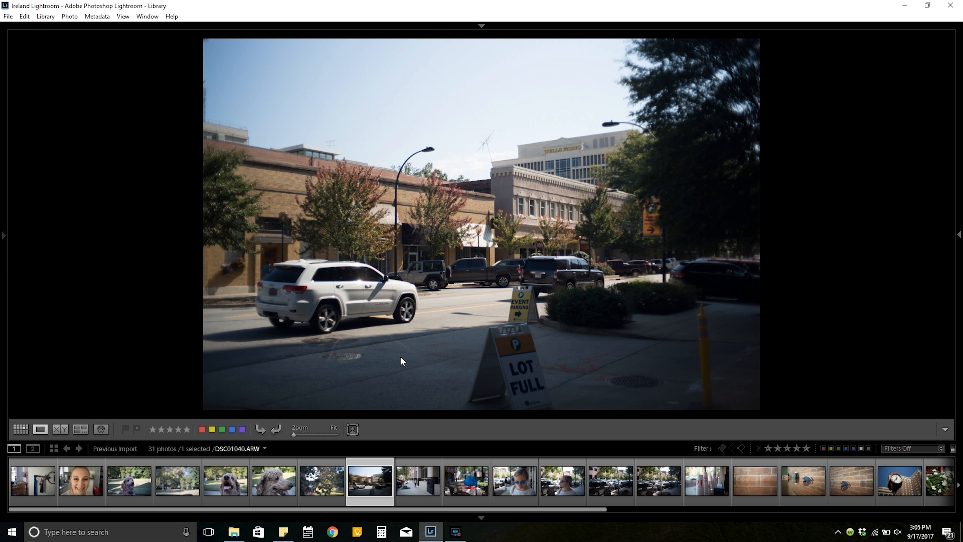
pyautogui.moveTo(459, 232)
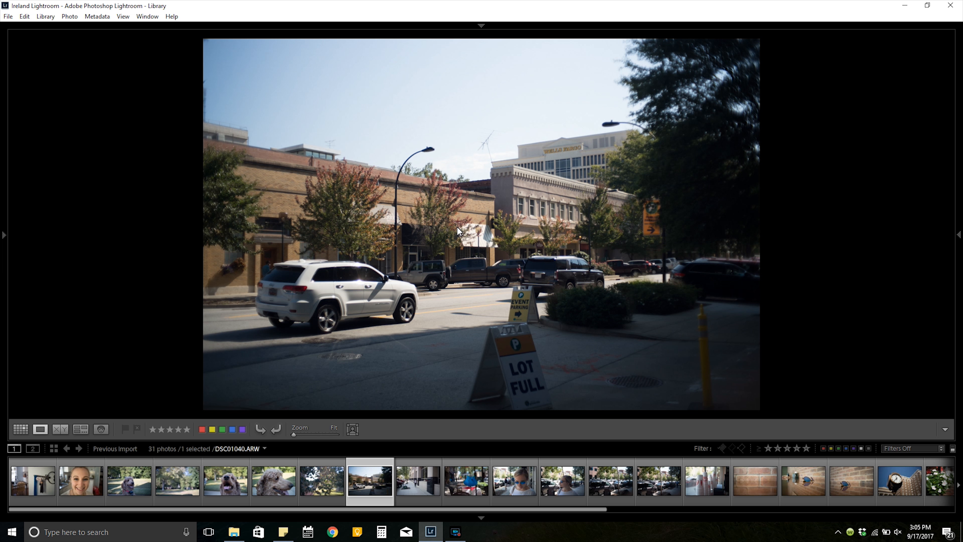
pyautogui.click(456, 230)
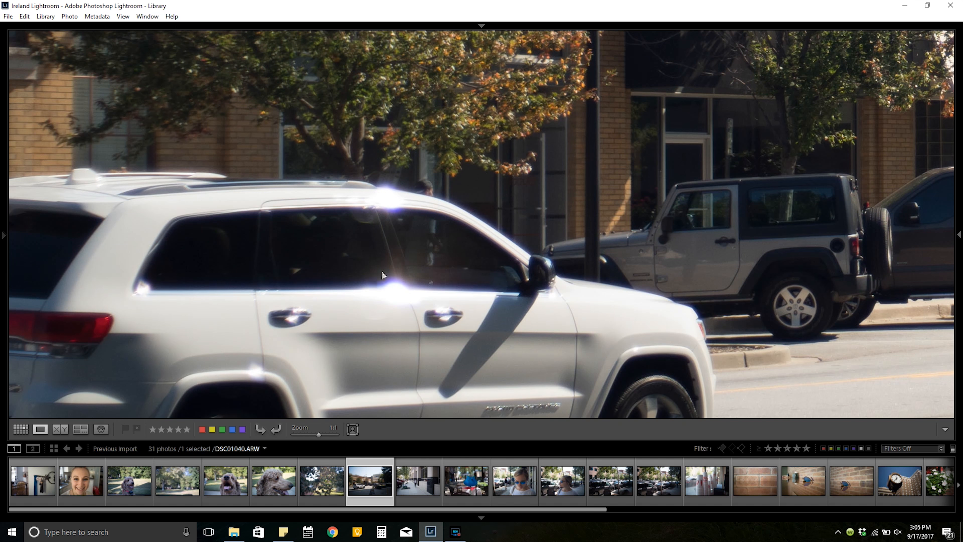
pyautogui.moveTo(440, 189)
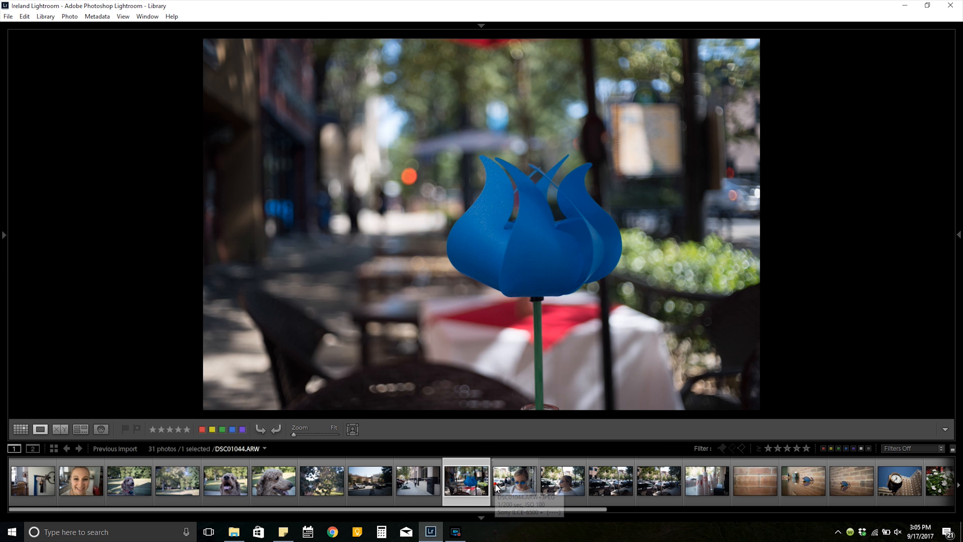
pyautogui.click(562, 481)
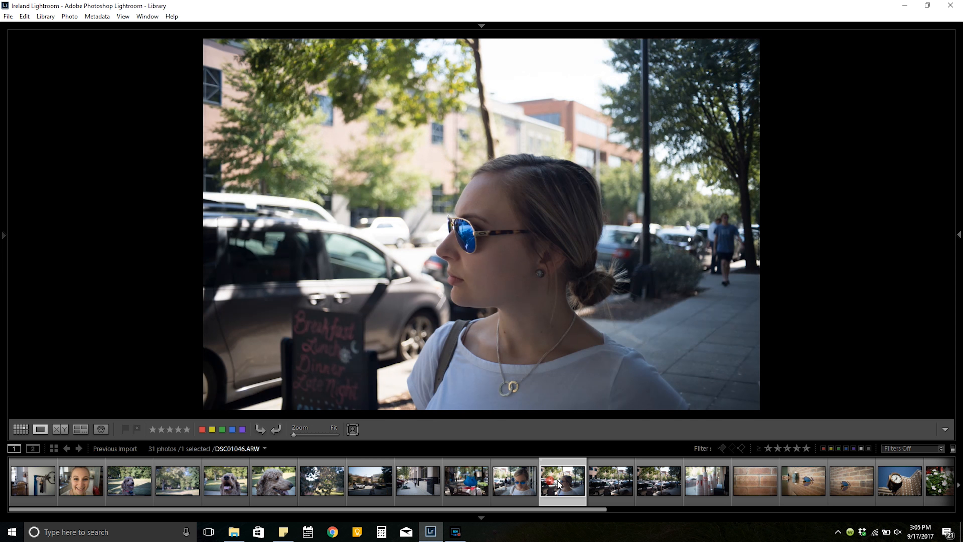
pyautogui.moveTo(485, 238)
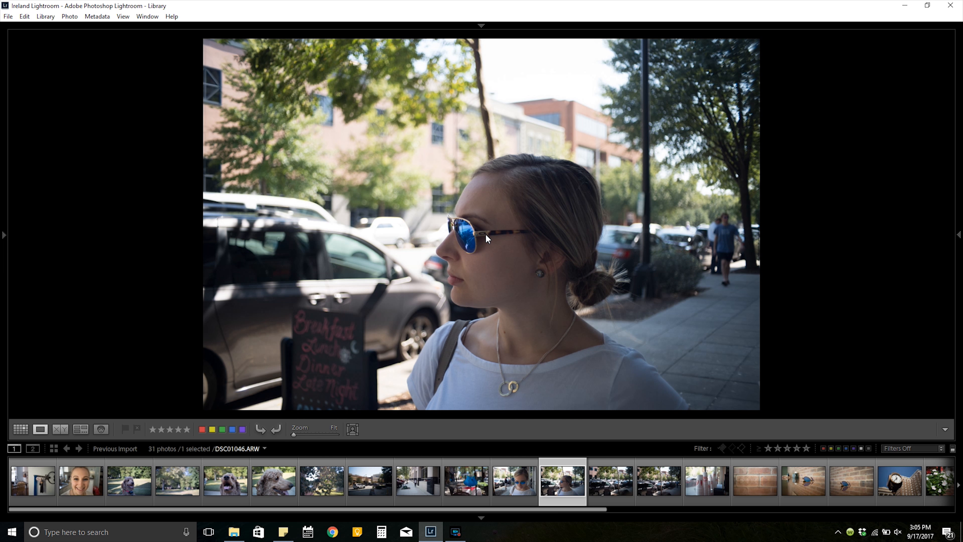
pyautogui.click(485, 238)
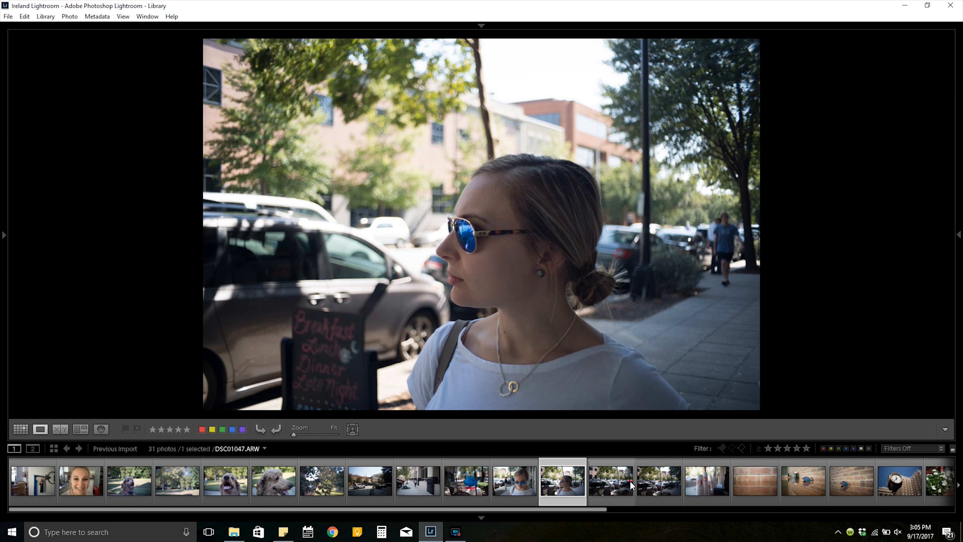
# Step: Inspect the silver SUV and brick building at 1:1, then open the Coca-Cola cups shot
pyautogui.click(610, 481)
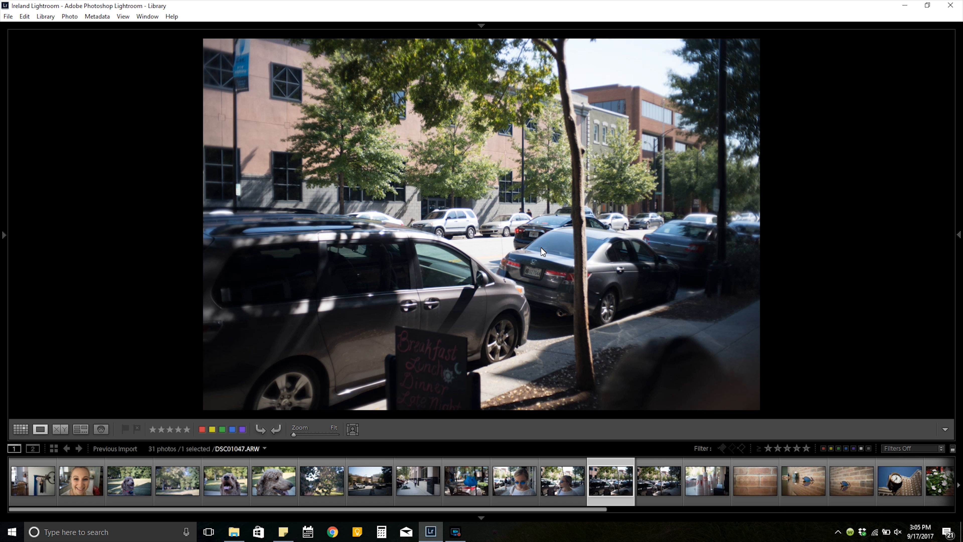
pyautogui.click(440, 212)
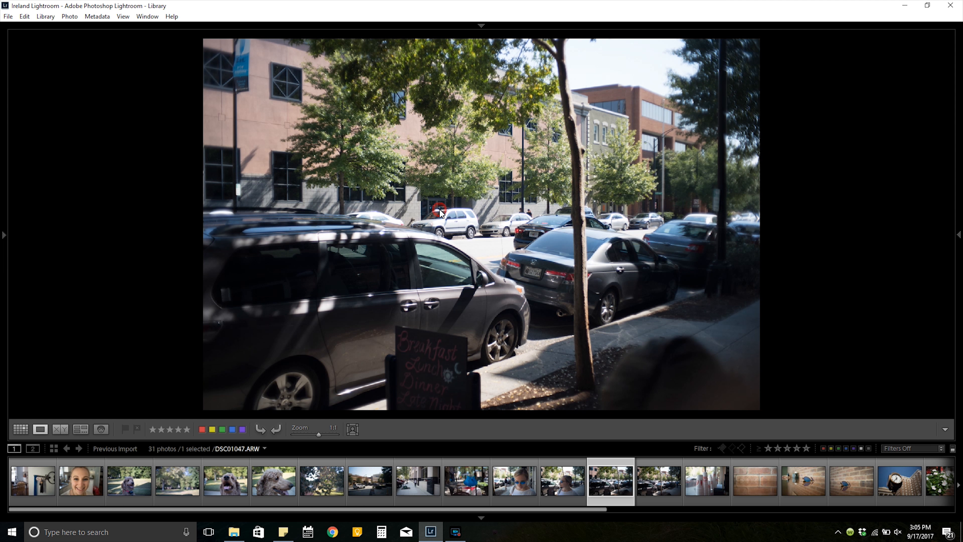
pyautogui.click(440, 213)
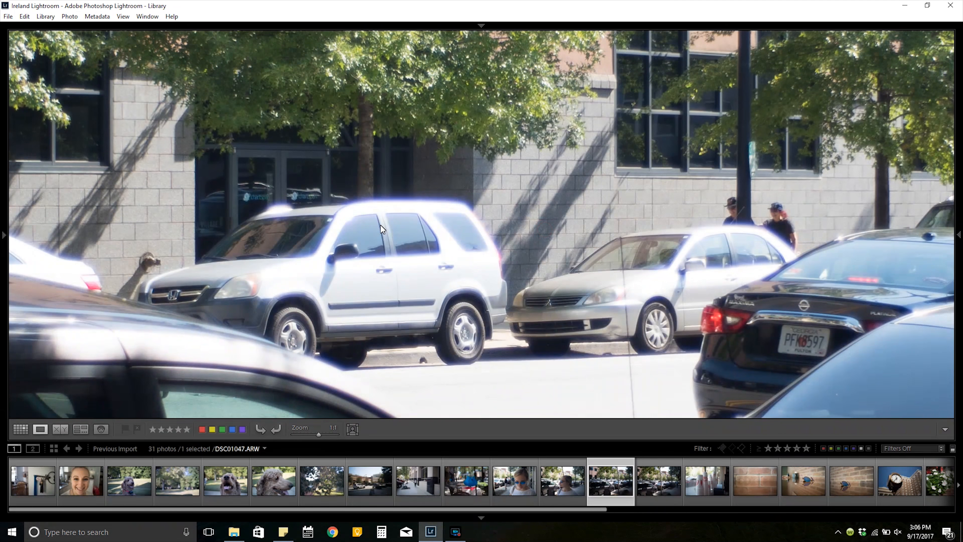
pyautogui.moveTo(377, 296)
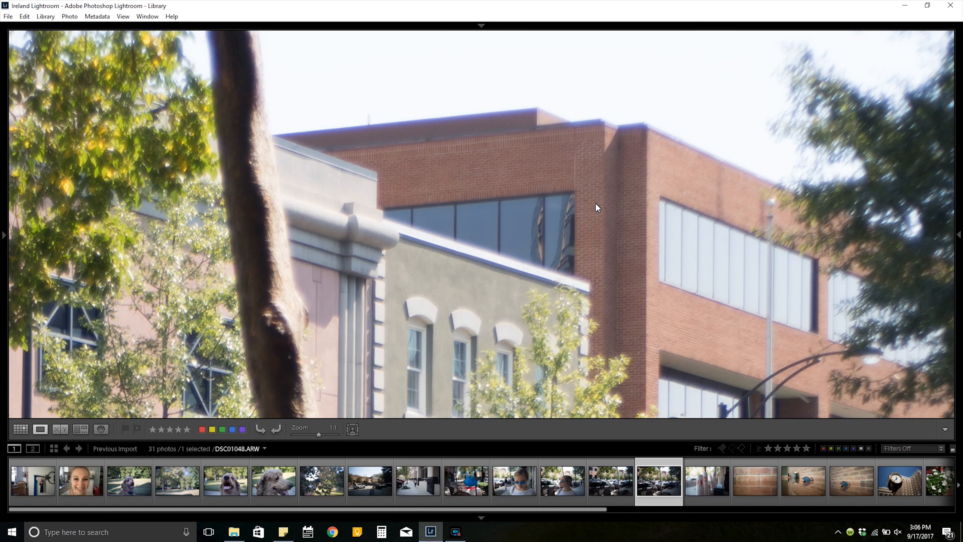
pyautogui.click(707, 483)
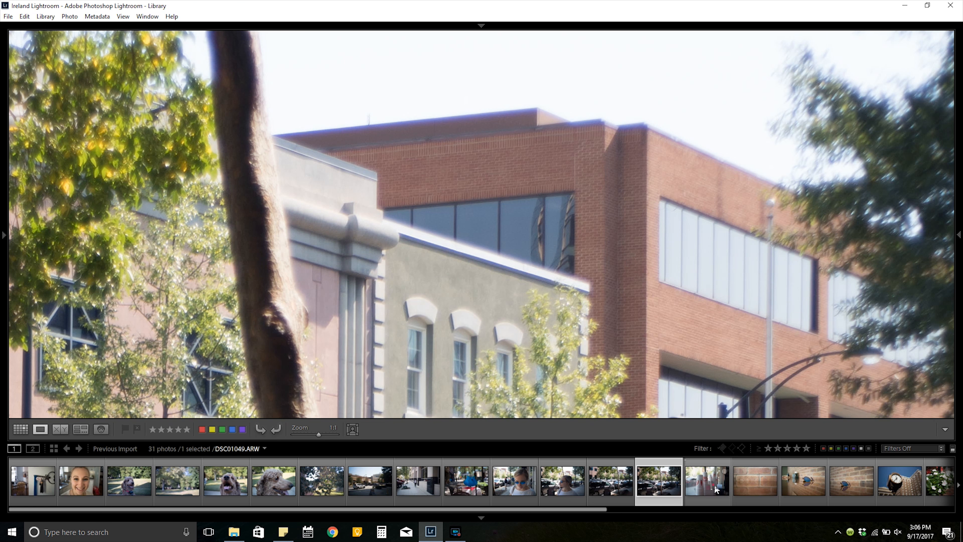
pyautogui.click(706, 481)
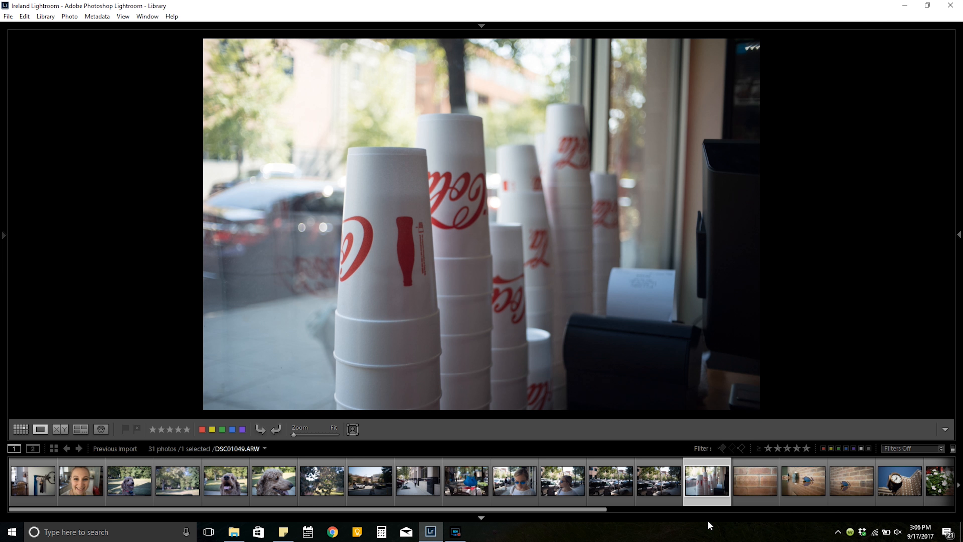
# Step: Advance through the brick wall and sunglasses shots to the Liberty 1905 street clock
pyautogui.click(755, 481)
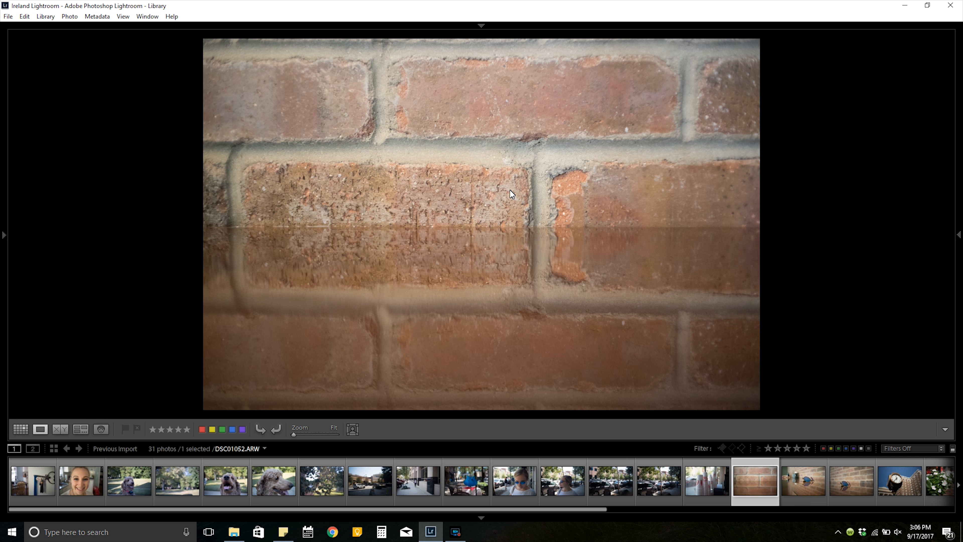
pyautogui.click(511, 194)
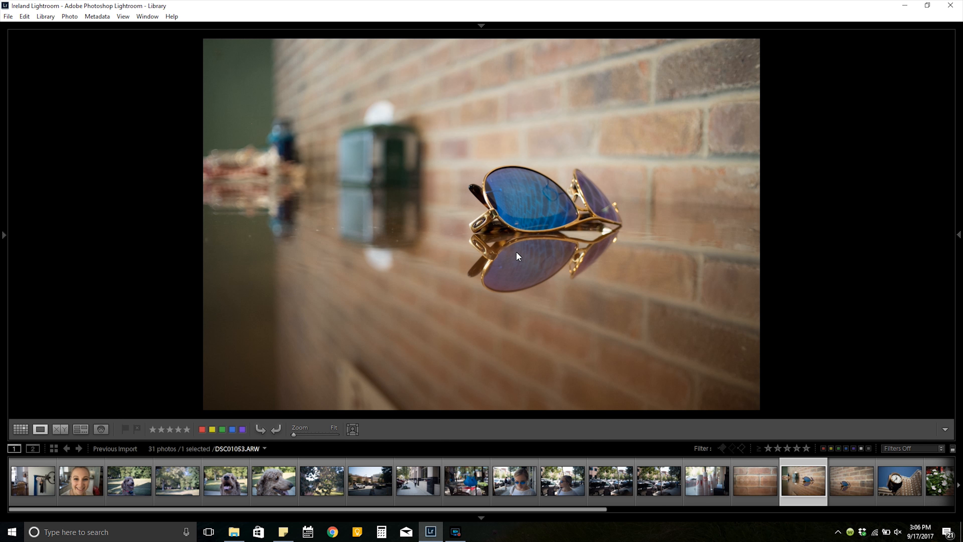
pyautogui.moveTo(503, 221)
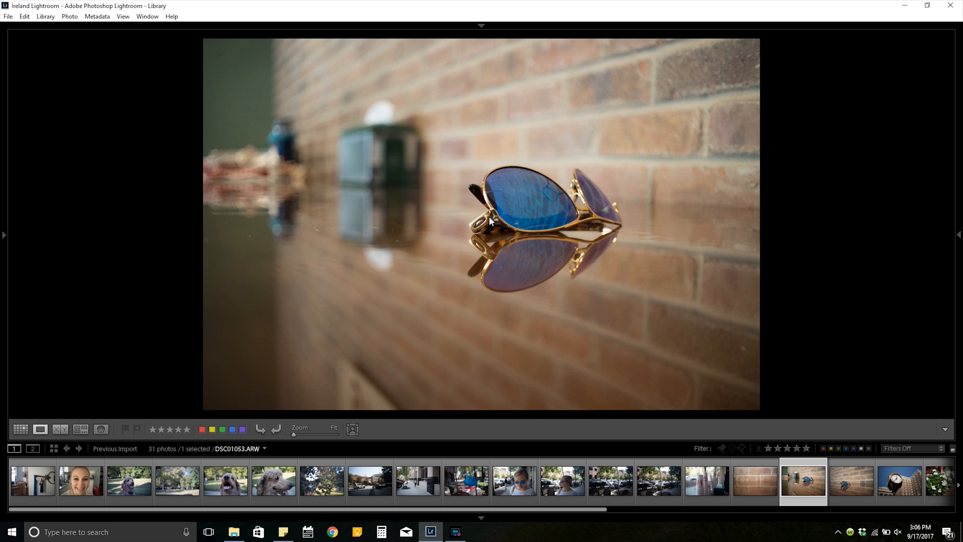
pyautogui.click(490, 221)
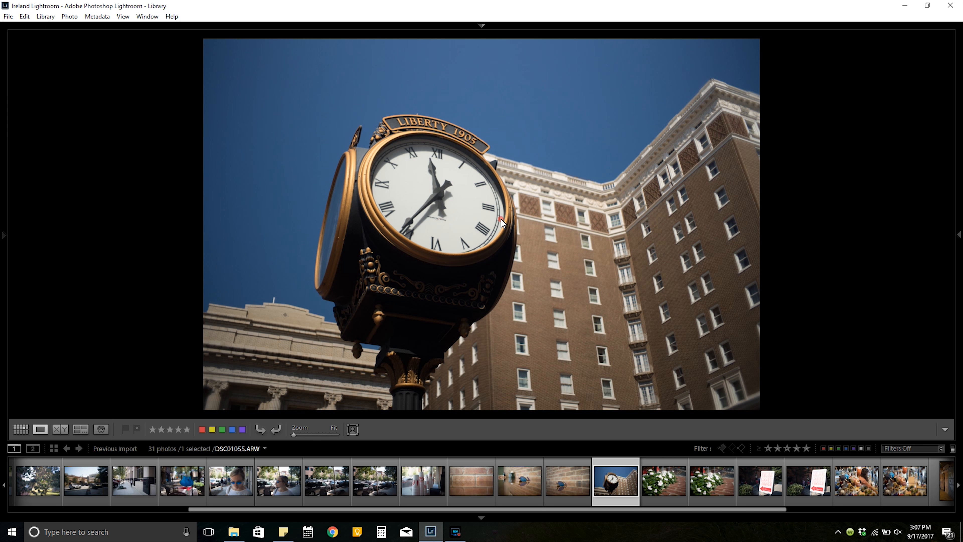
# Step: Inspect the white flowers at 1:1, then select the felted owl ornaments shot DSC01061
pyautogui.click(502, 220)
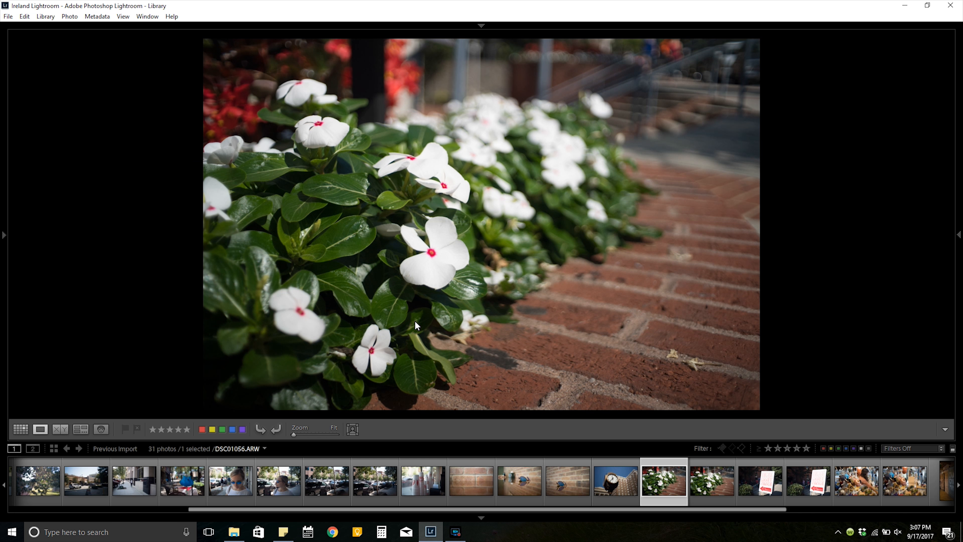
pyautogui.moveTo(405, 325)
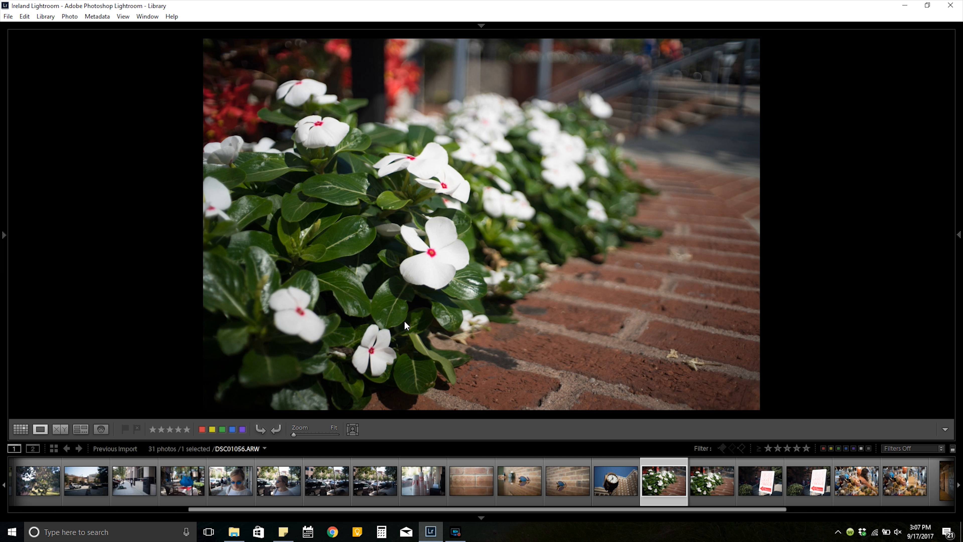
pyautogui.click(422, 266)
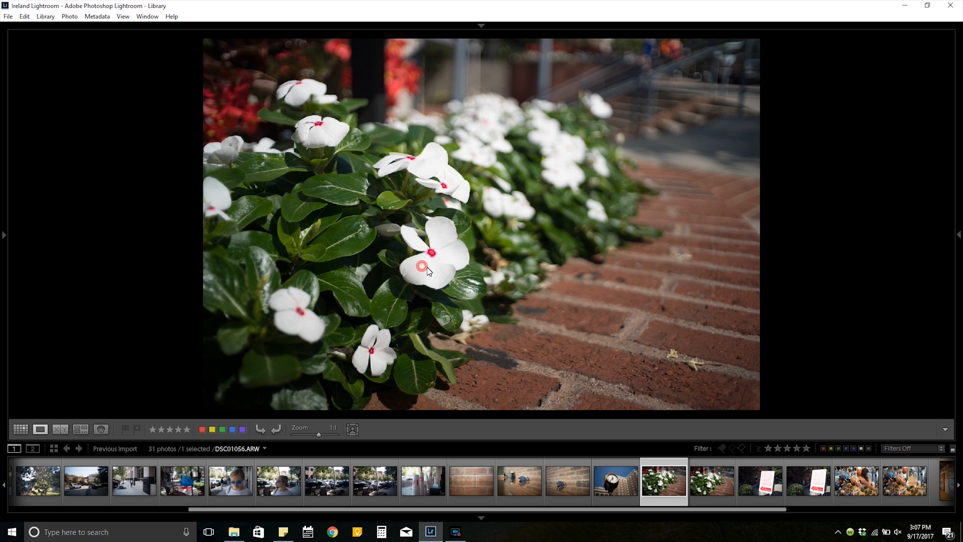
pyautogui.click(422, 266)
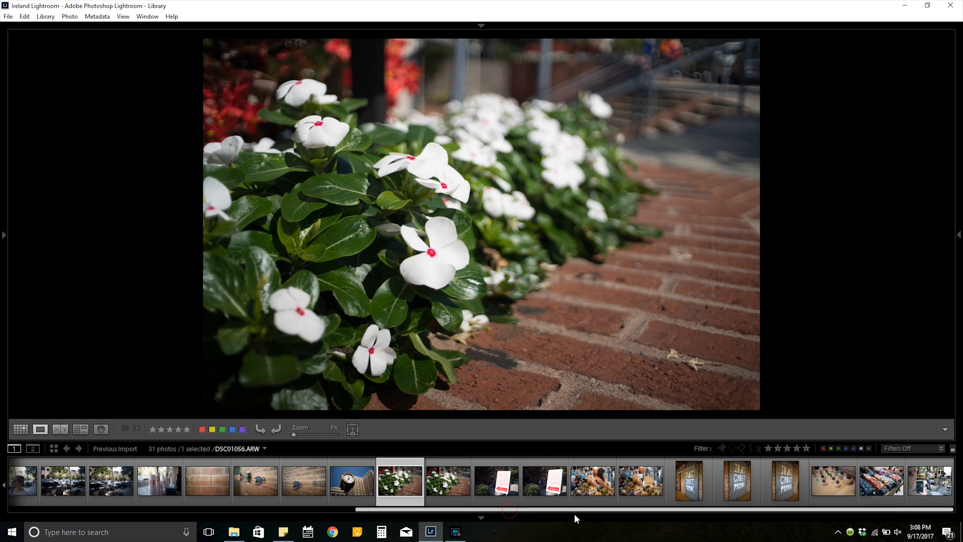
pyautogui.click(640, 480)
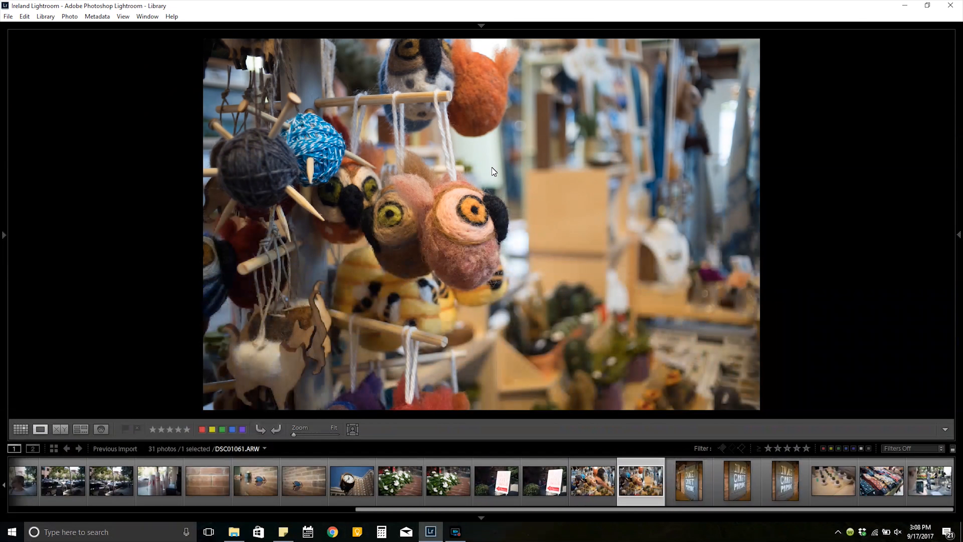
pyautogui.click(785, 481)
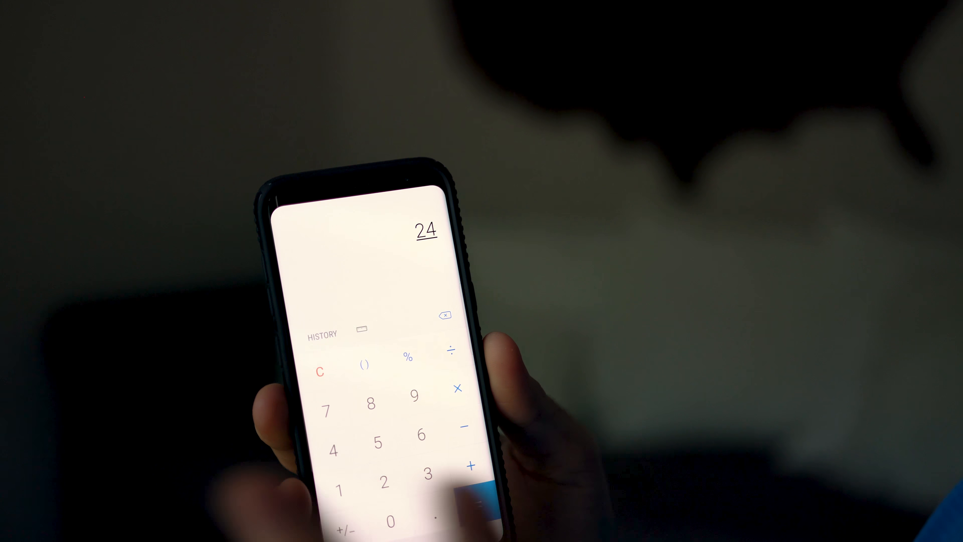
# Step: Work out 24 ÷ 3.5 ≈ 6.857 on the phone calculator
pyautogui.click(452, 350)
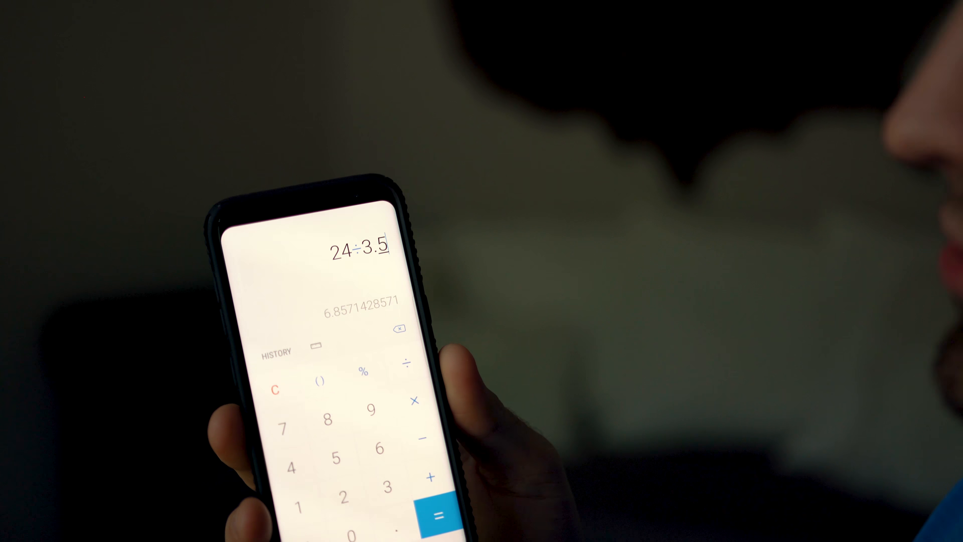
pyautogui.click(437, 509)
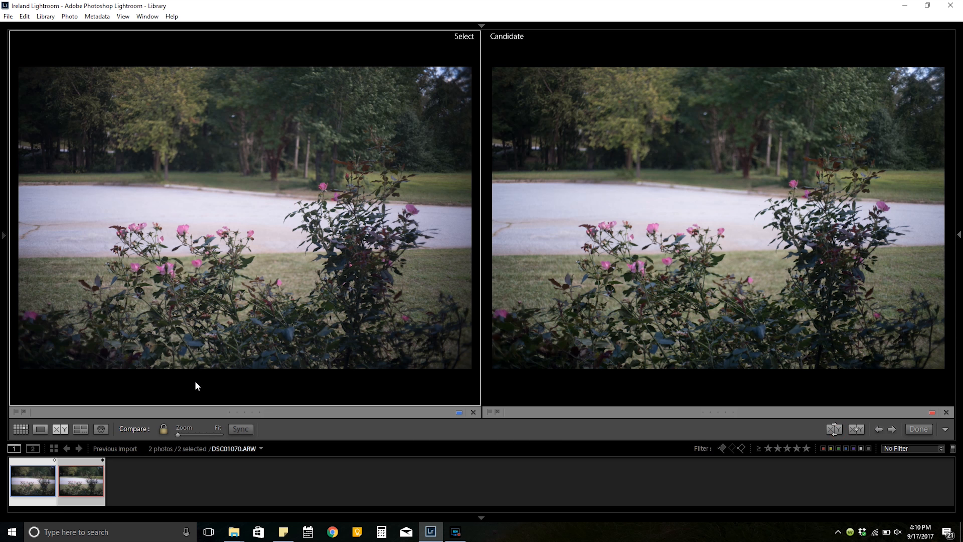
pyautogui.moveTo(930, 414)
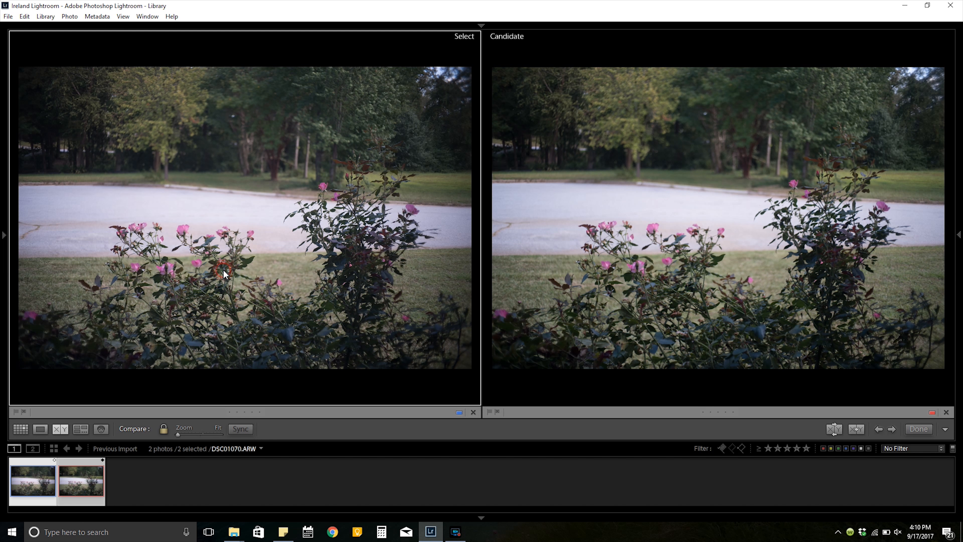
# Step: Zoom both rose bush shots to 2:1 on a rosebud in Compare view
pyautogui.moveTo(178, 437); pyautogui.dragTo(215, 436)
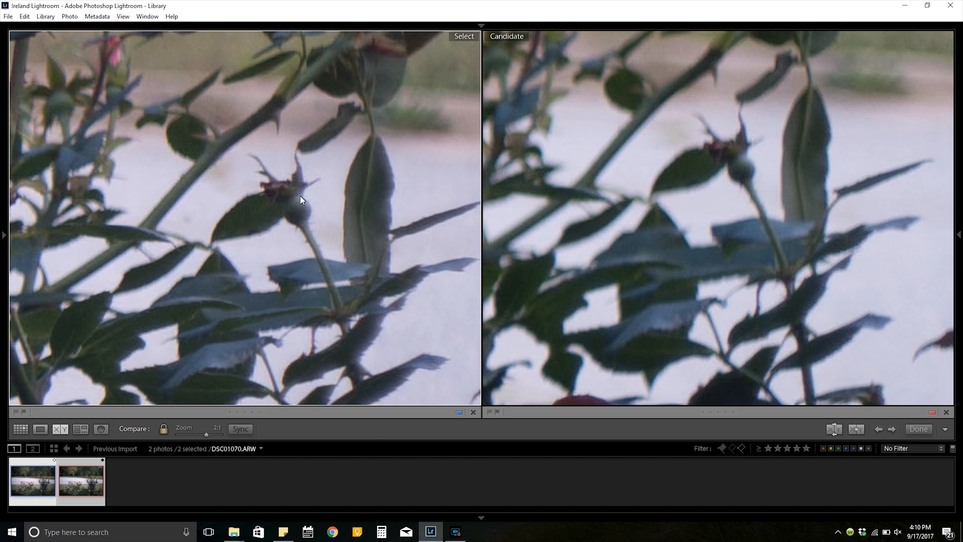
pyautogui.moveTo(280, 198)
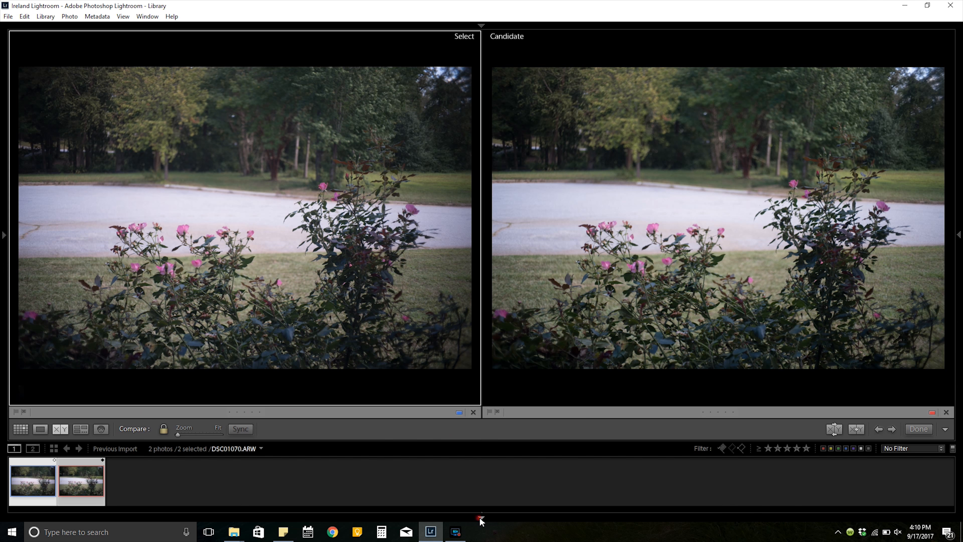
# Step: Zoom both shots between 2:1, 4:1 and Fit over the rosebuds and pink blossoms
pyautogui.moveTo(178, 435); pyautogui.dragTo(206, 435)
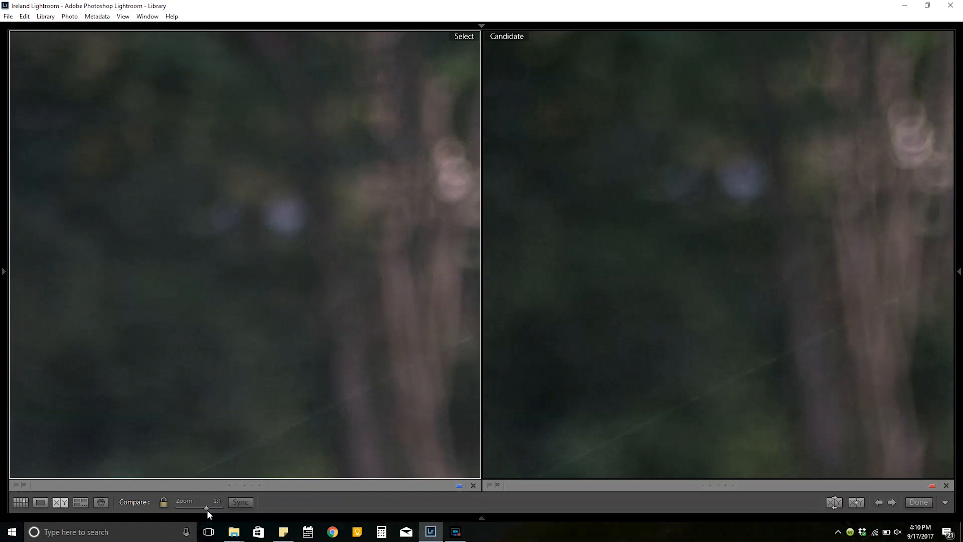
pyautogui.moveTo(206, 511); pyautogui.dragTo(201, 511)
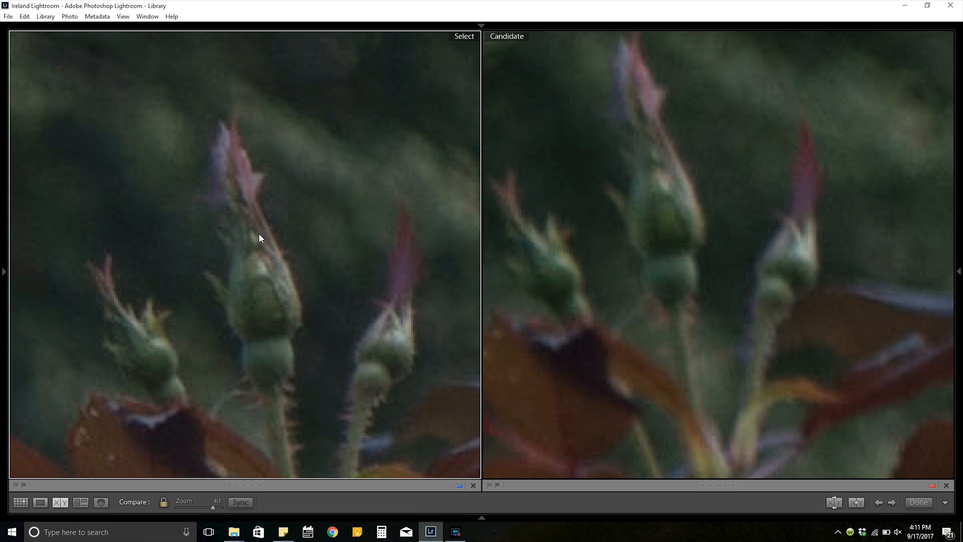
pyautogui.moveTo(221, 504); pyautogui.dragTo(212, 504)
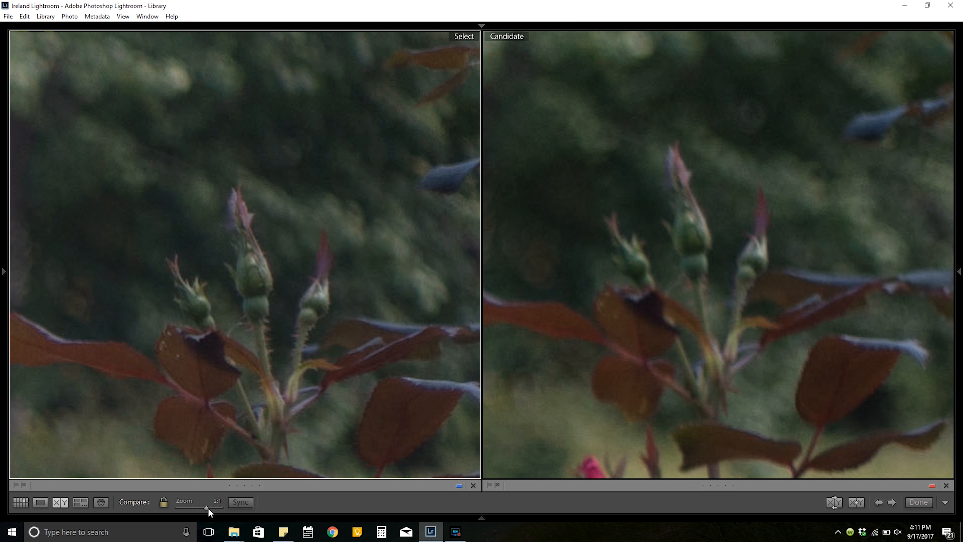
pyautogui.moveTo(206, 511); pyautogui.dragTo(191, 511)
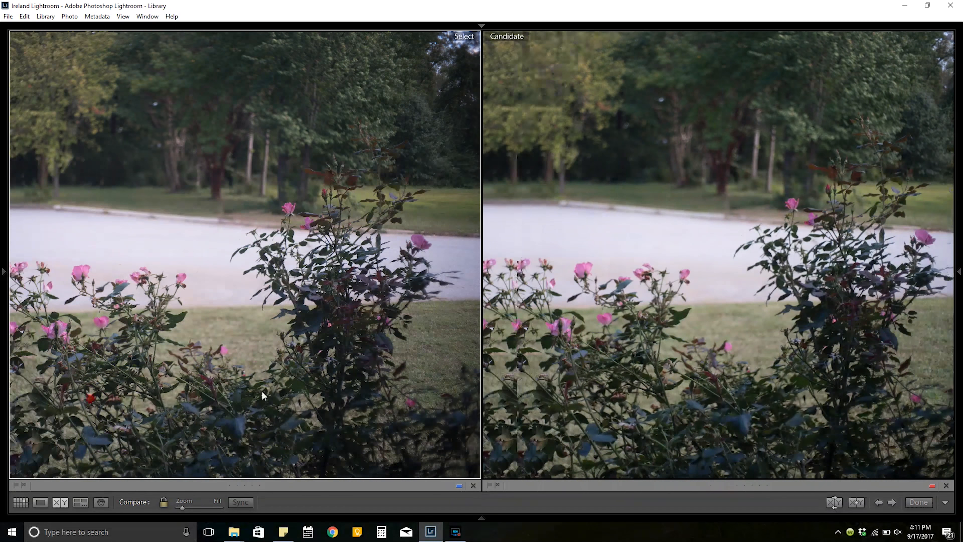
pyautogui.moveTo(203, 512); pyautogui.dragTo(221, 512)
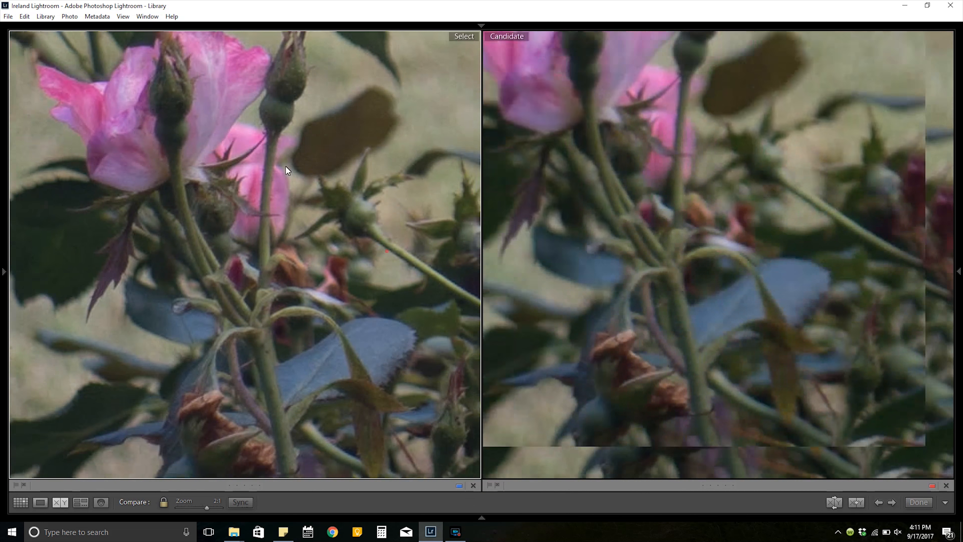